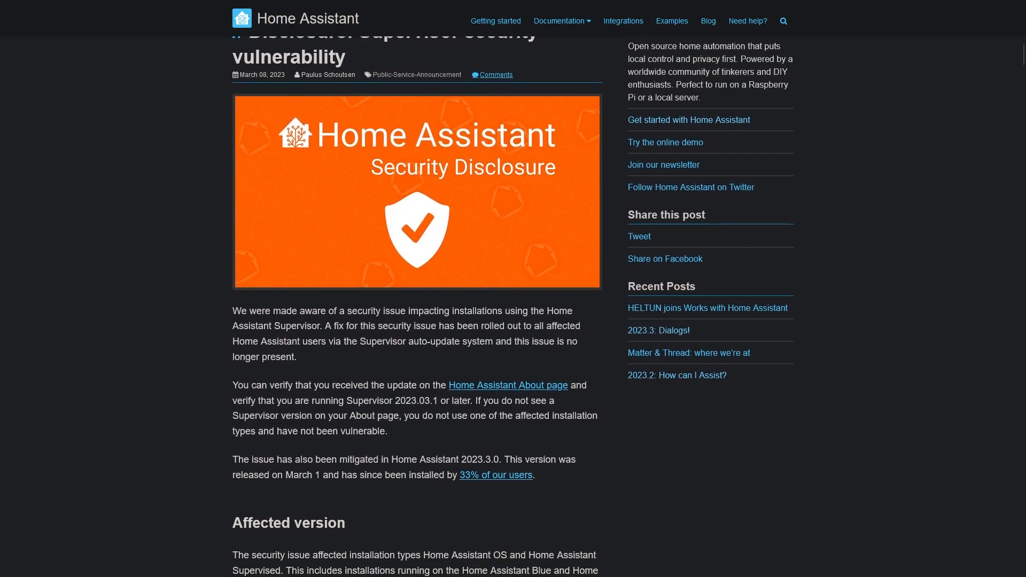
Step: Scroll the Supervisor API Endpoints reference down to the Security and Supervisor endpoint groups
{"action": "scroll", "scroll_direction": "down", "scroll_amount": 3}
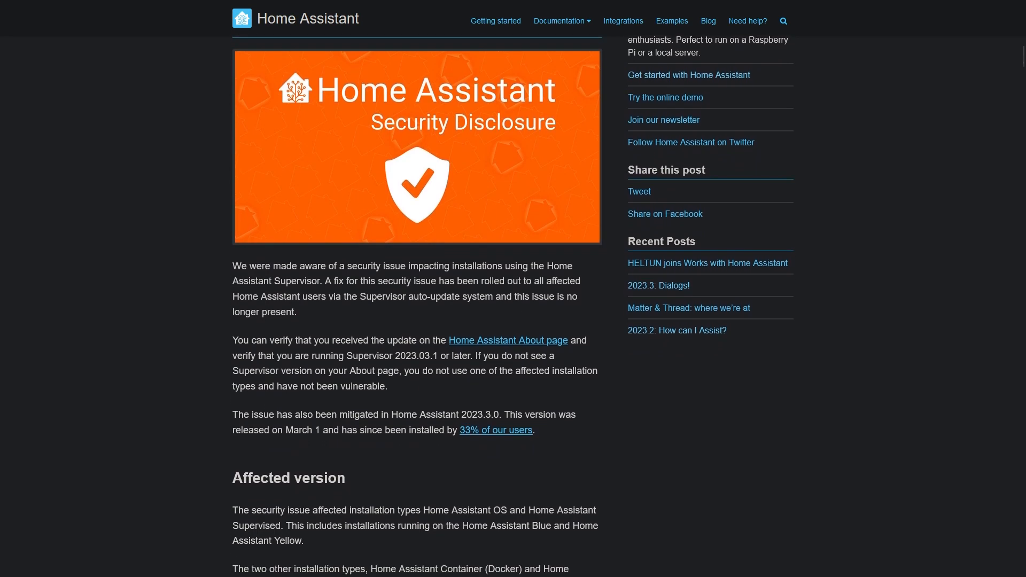
{"action": "scroll", "scroll_direction": "down", "scroll_amount": 3}
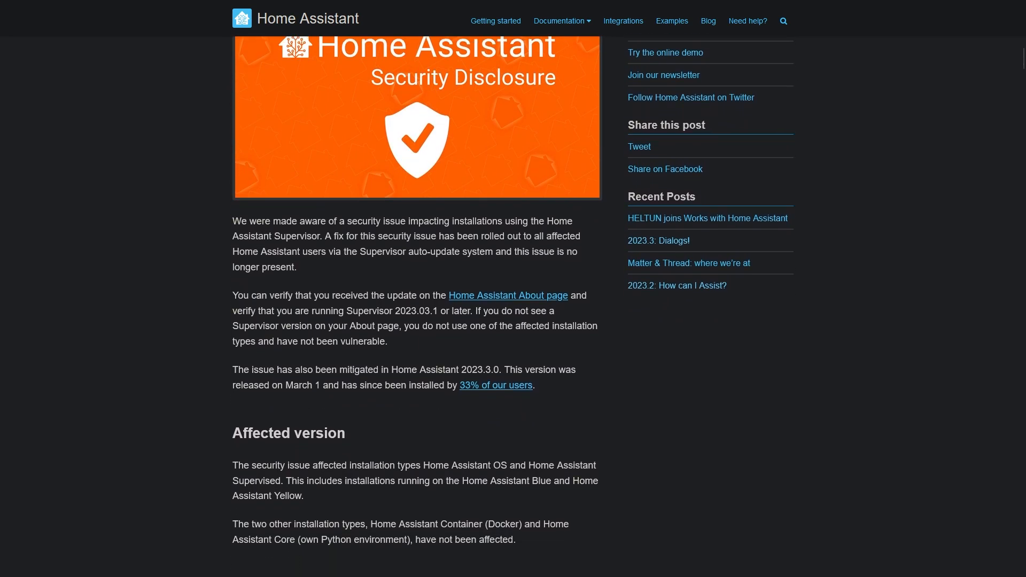
{"action": "scroll", "scroll_direction": "down", "scroll_amount": 3}
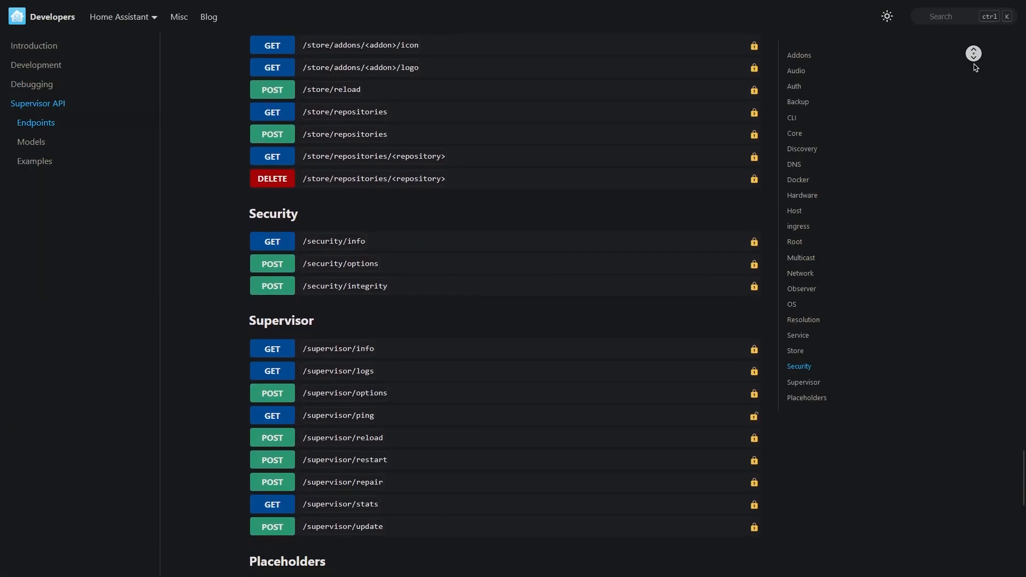
{"action": "scroll", "scroll_direction": "down", "scroll_amount": 3}
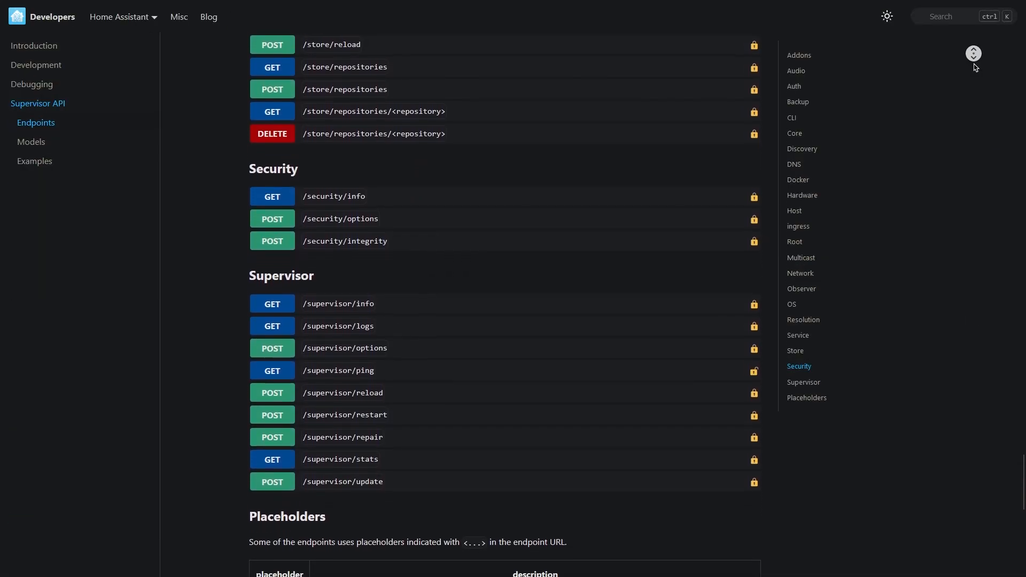
{"action": "scroll", "scroll_direction": "down", "scroll_amount": 3}
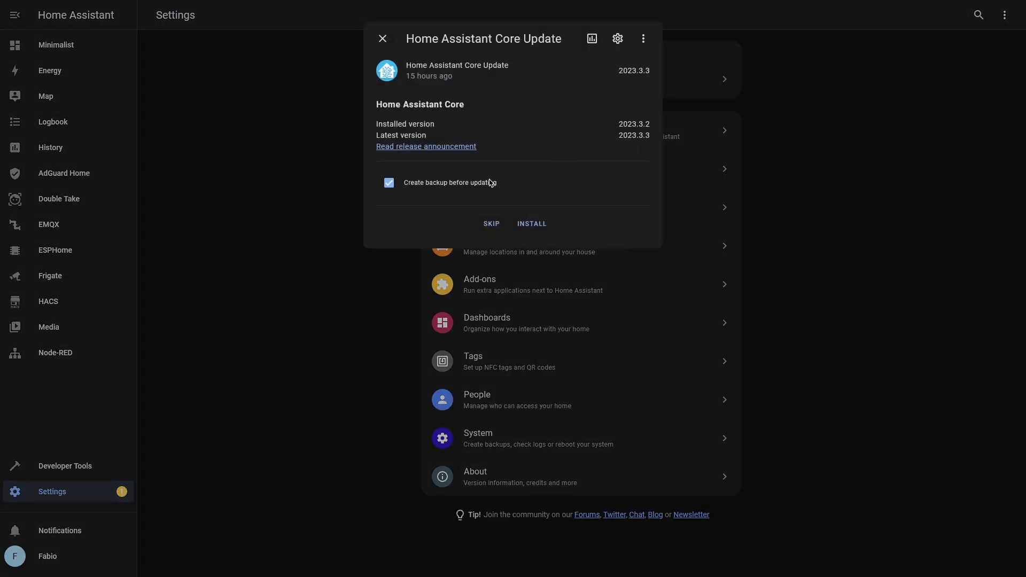
Step: Show the Core update entry offering 2023.3.3 over installed 2023.3.2 with backup enabled
{"action": "left_click", "coordinate": [531, 224]}
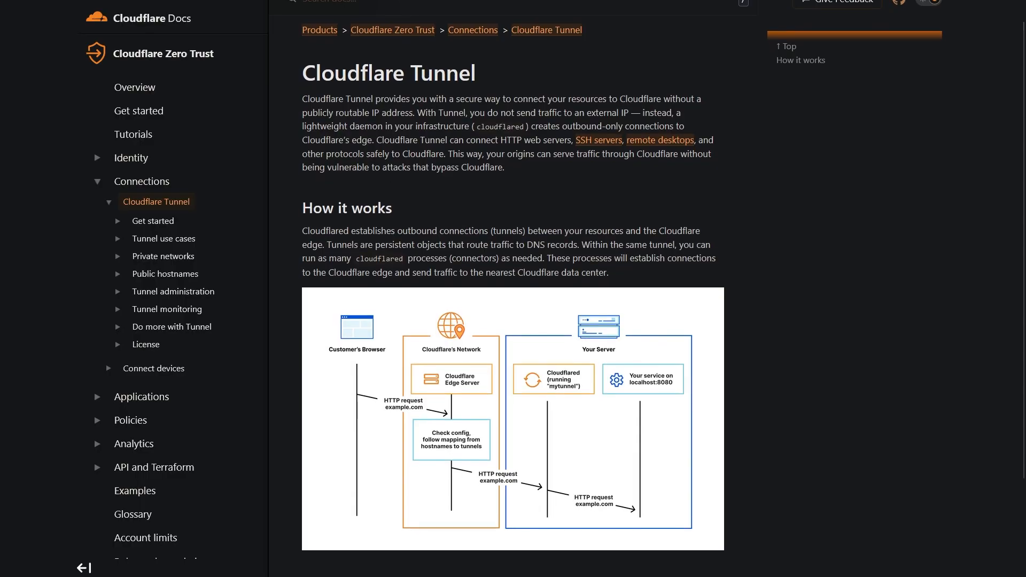
Step: Scroll the Cloudflare Tunnel overview down to its How it works diagram and page end
{"action": "scroll", "scroll_direction": "up", "scroll_amount": 3}
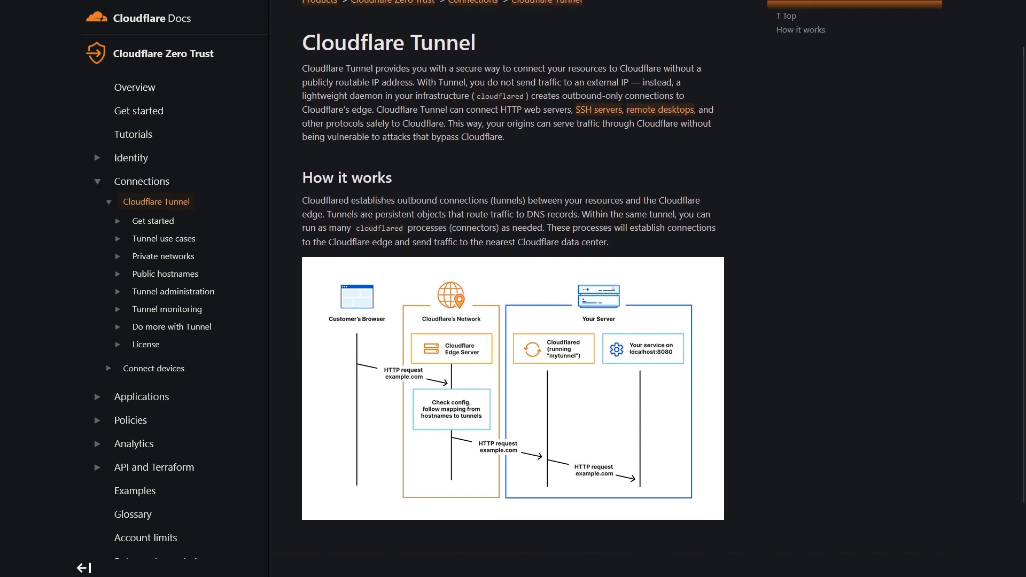
{"action": "scroll", "scroll_direction": "down", "scroll_amount": 3}
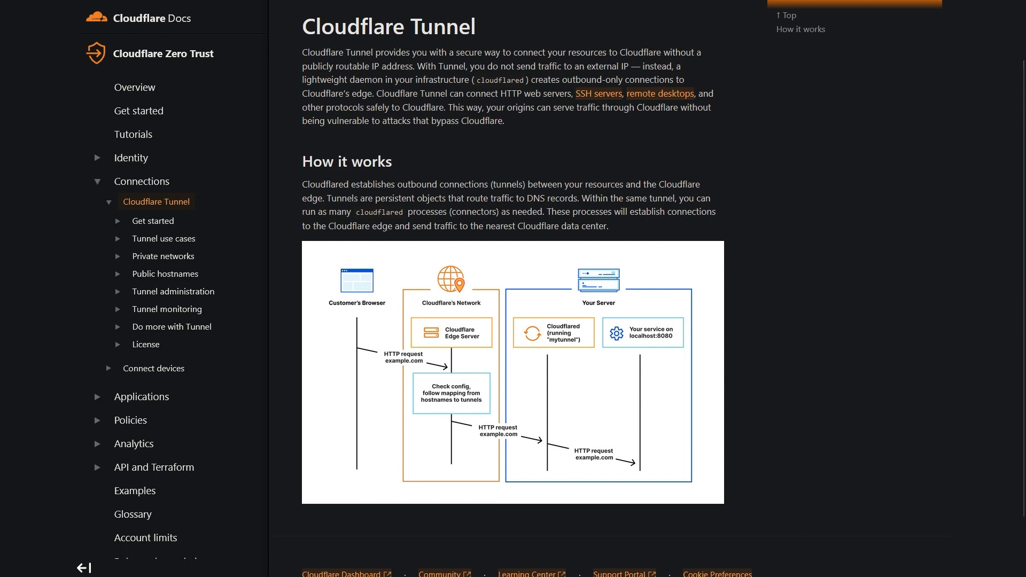
{"action": "scroll", "scroll_direction": "down", "scroll_amount": 3}
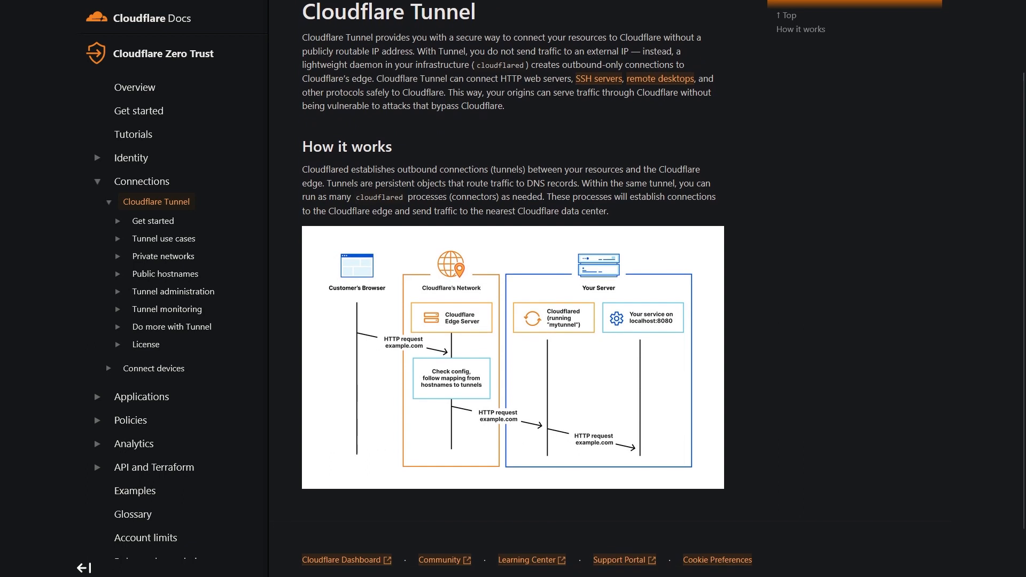
{"action": "scroll", "scroll_direction": "down", "scroll_amount": 3}
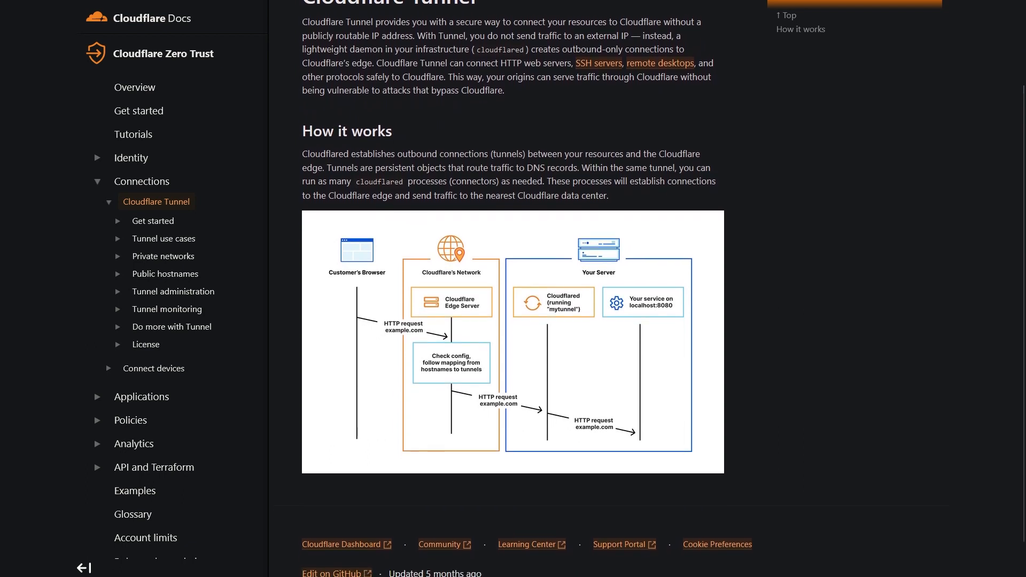
{"action": "scroll", "scroll_direction": "down", "scroll_amount": 3}
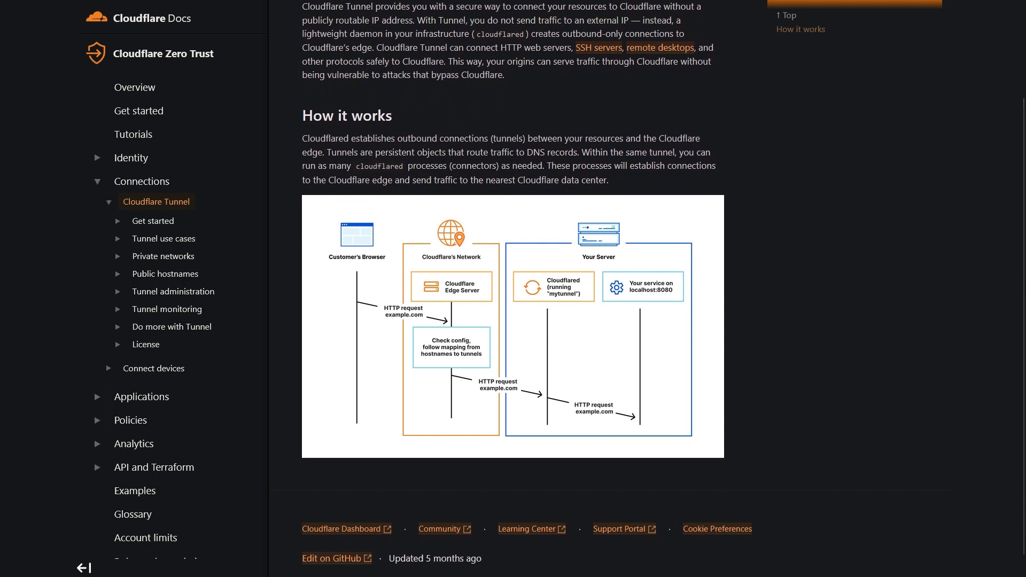